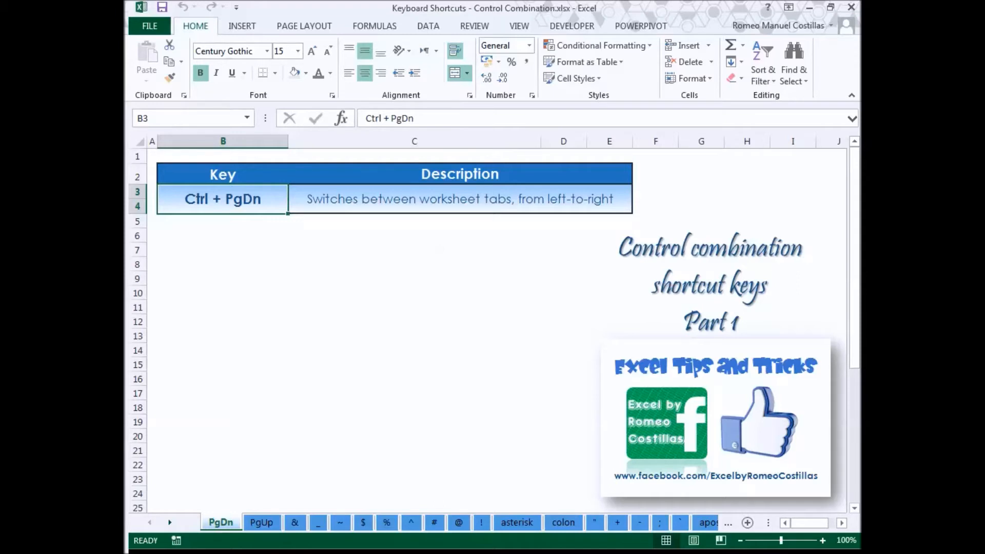
Step: Go to the outline-border sheet and deselect block C7:C20 to reveal its Ctrl+Shift+& border
click(295, 523)
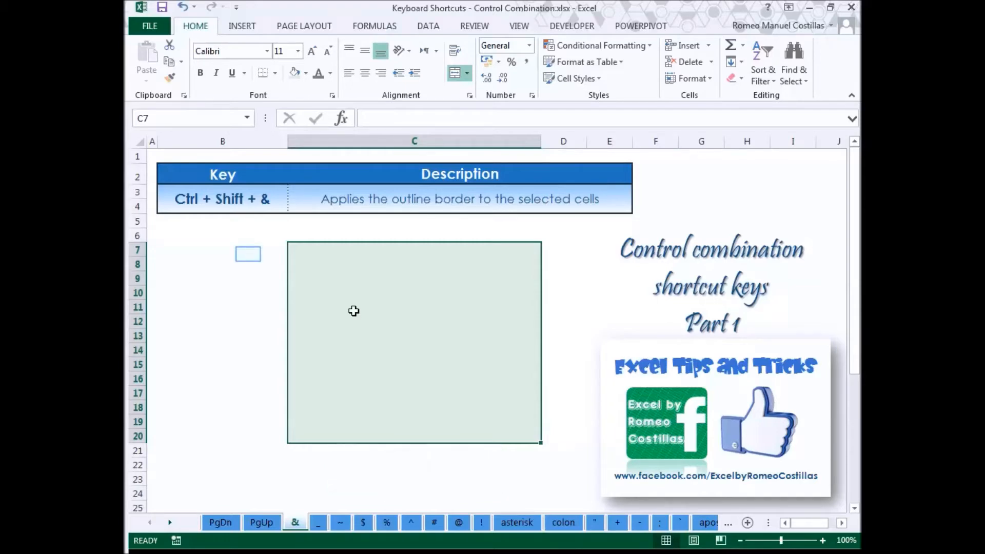
click(223, 251)
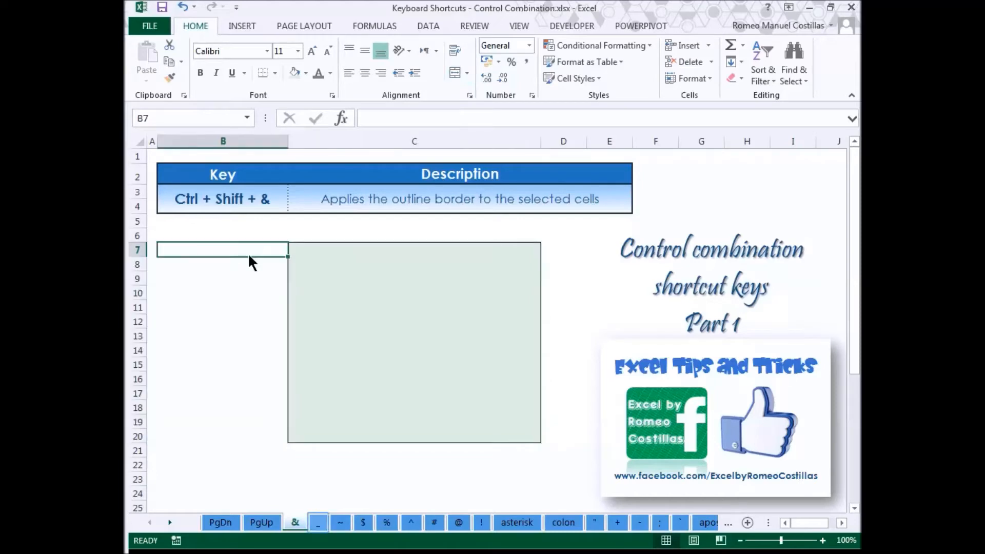
mouse_move(323, 477)
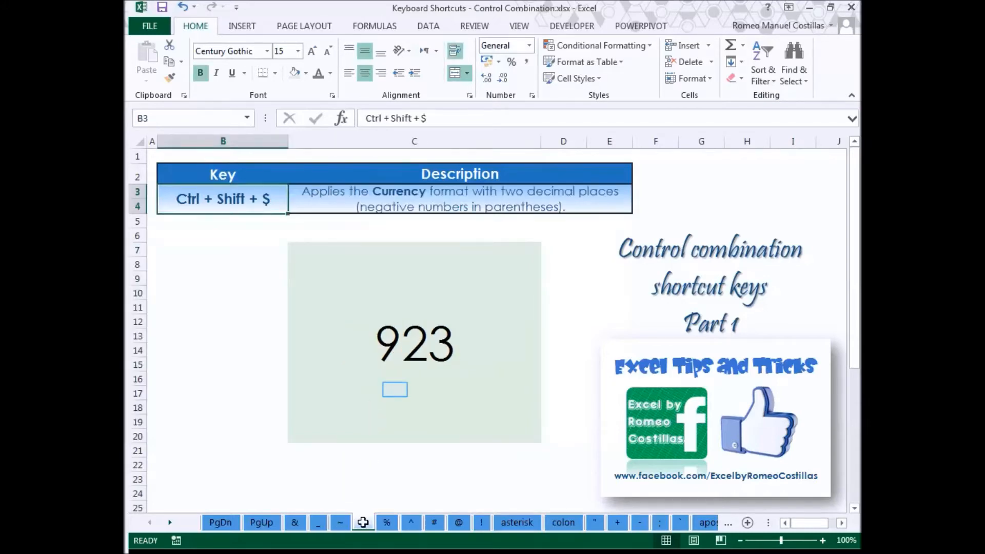
Step: Select the 923 currency cell, then view the ^ scientific sheet (1.43E+02) and the # sheet with NOW() 42824.54
click(394, 389)
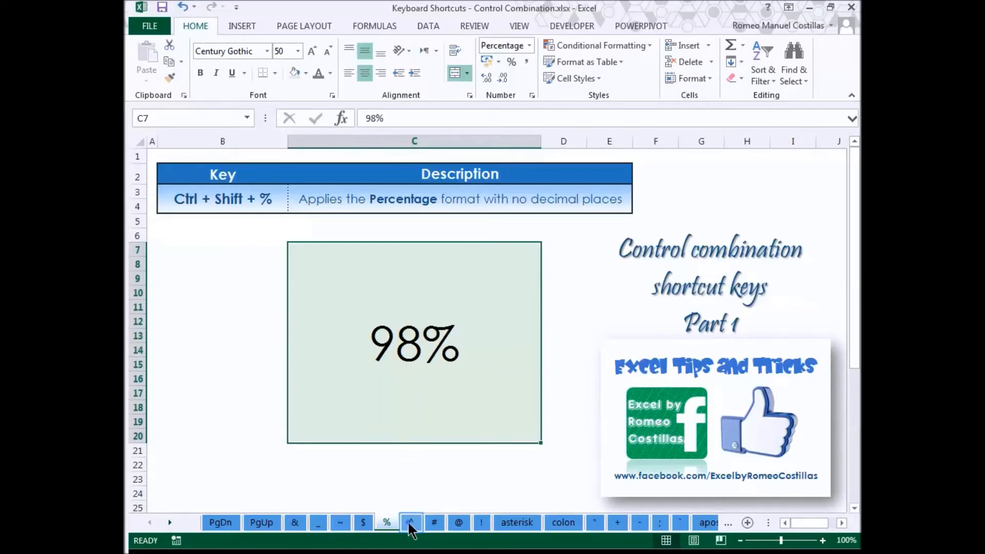
click(410, 523)
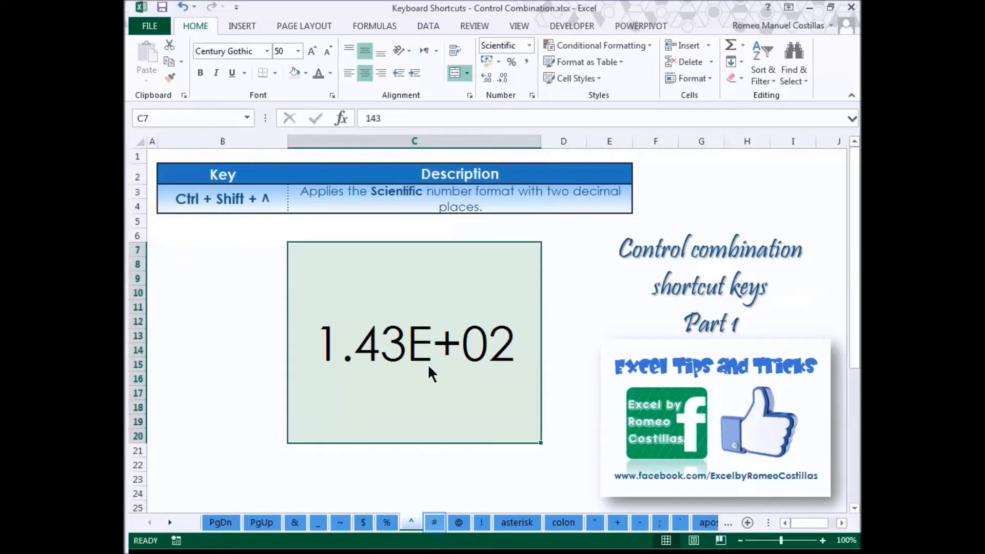
mouse_move(437, 532)
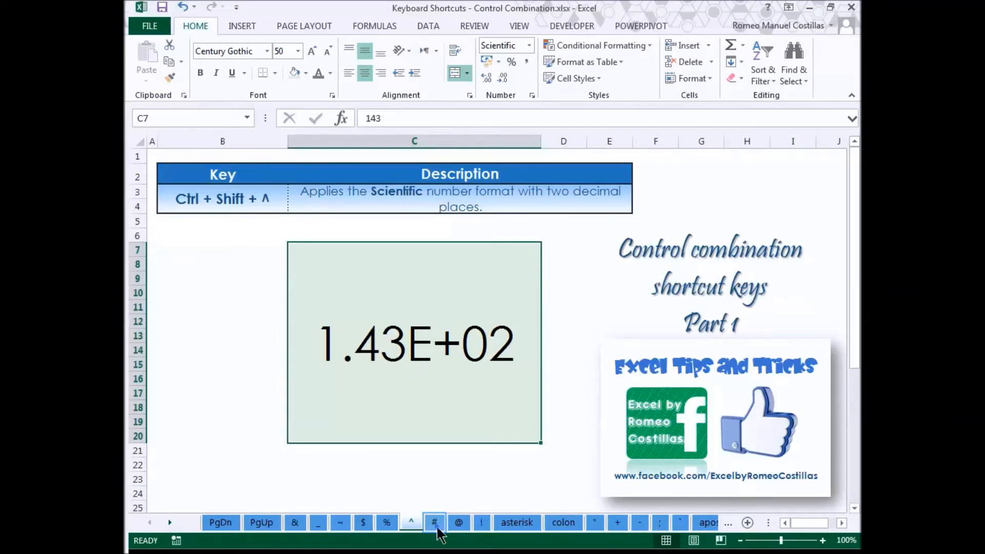
click(434, 522)
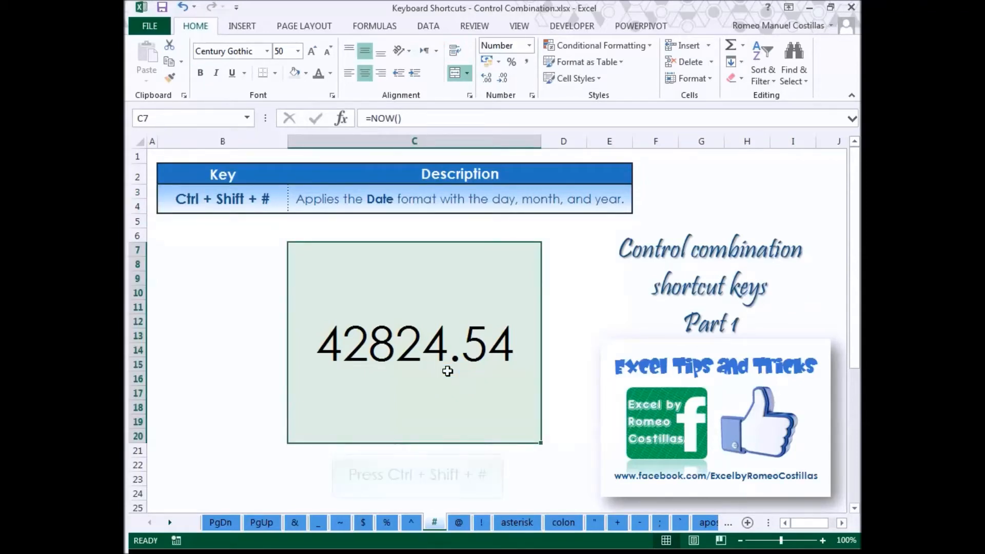
Step: Format the NOW() result as a date, then as the time 13:02, and move to the asterisk distance-table sheet
key(Ctrl+Shift+3)
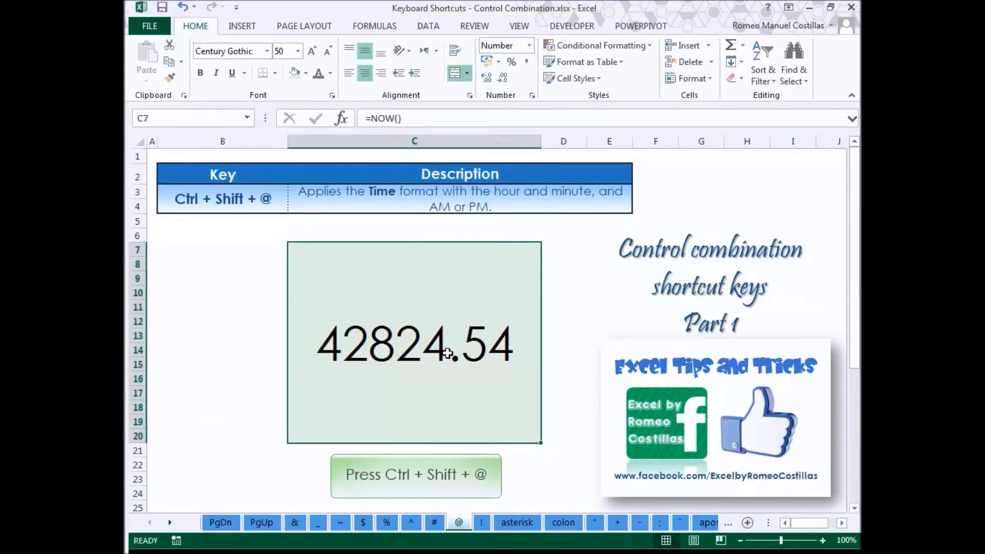
key(Ctrl+Shift+@)
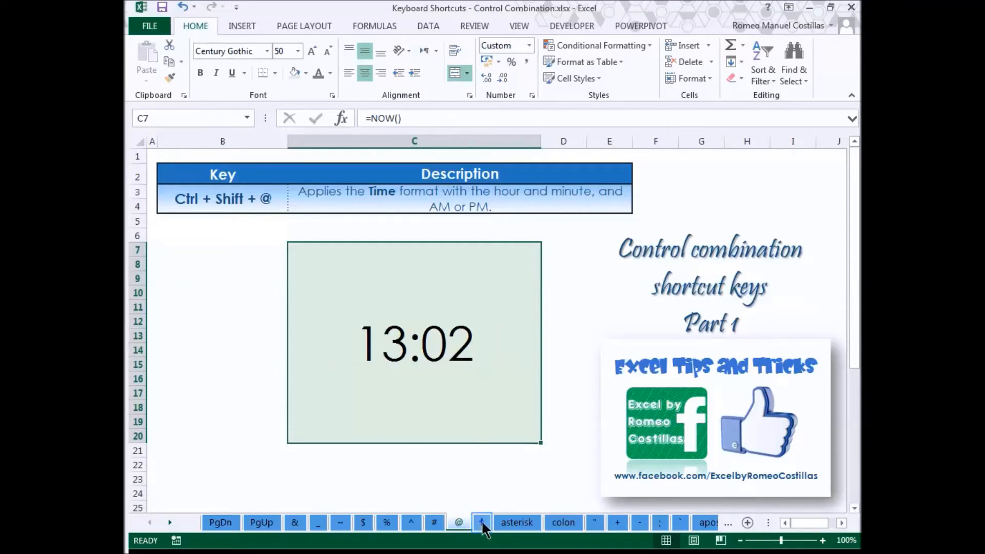
click(480, 523)
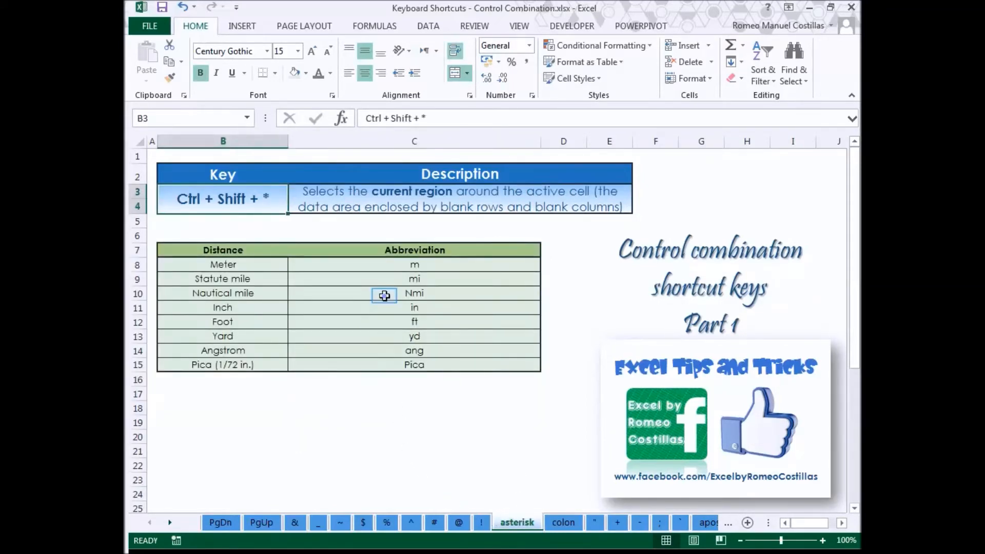
Step: Select a cell in the distance table for its current region, then enter 13:06 in the colon sheet's C7
click(385, 293)
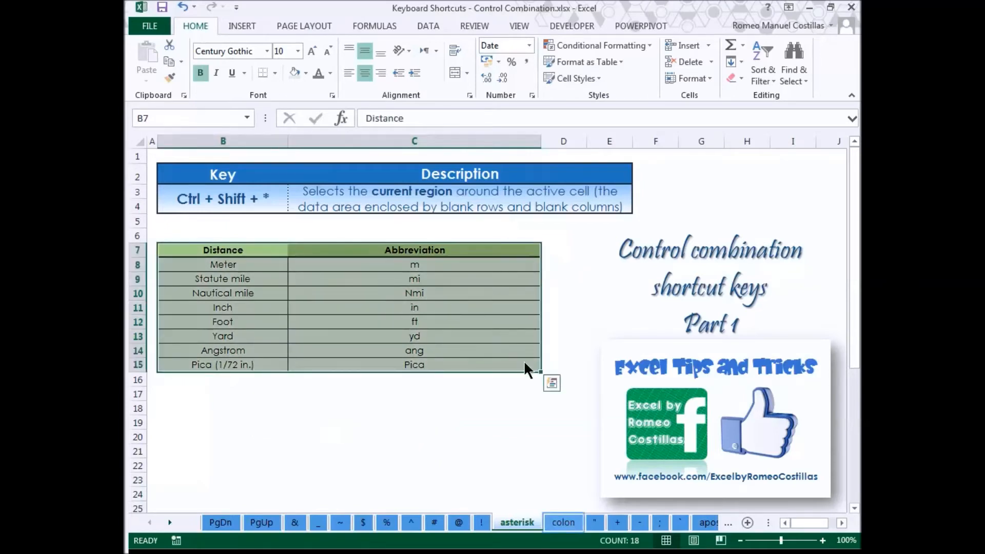
click(563, 522)
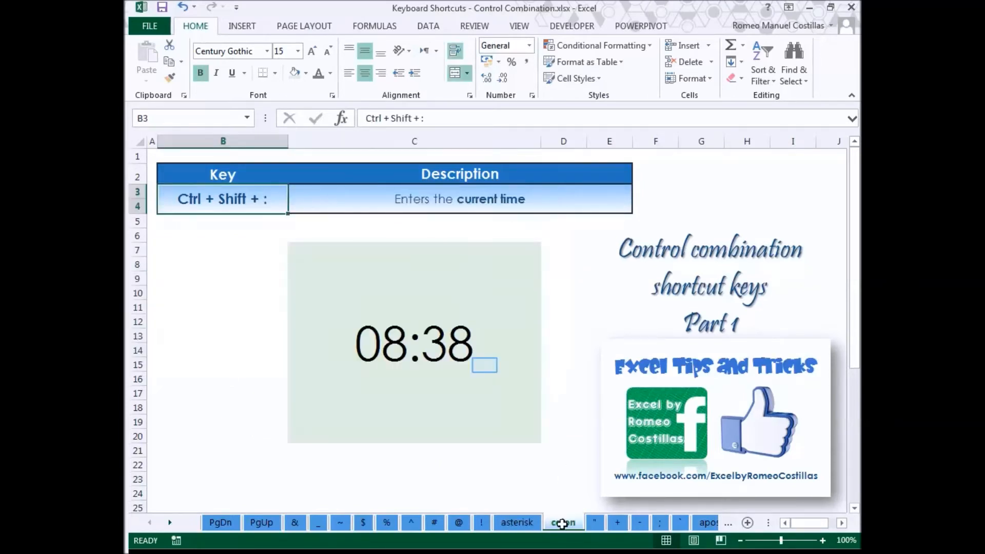
click(563, 522)
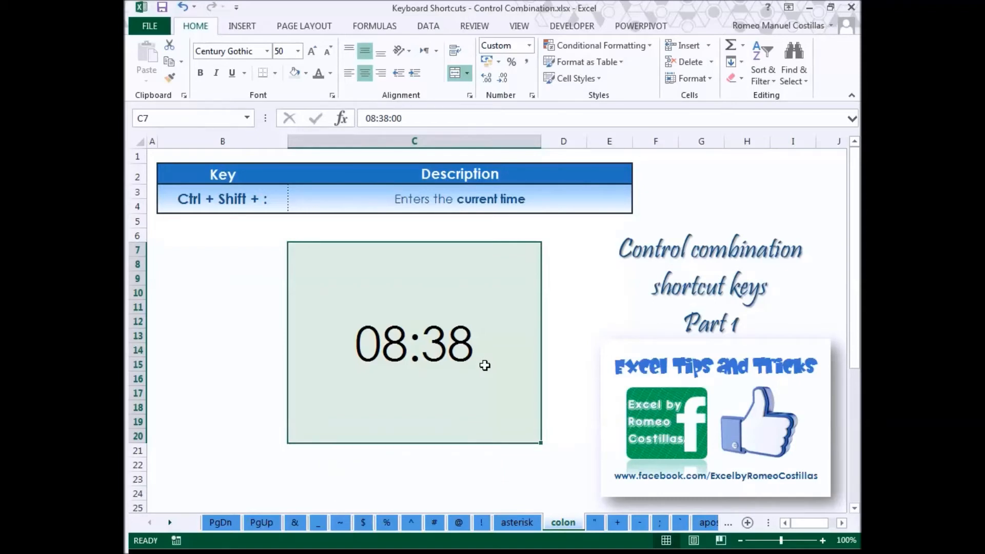
text(13:06)
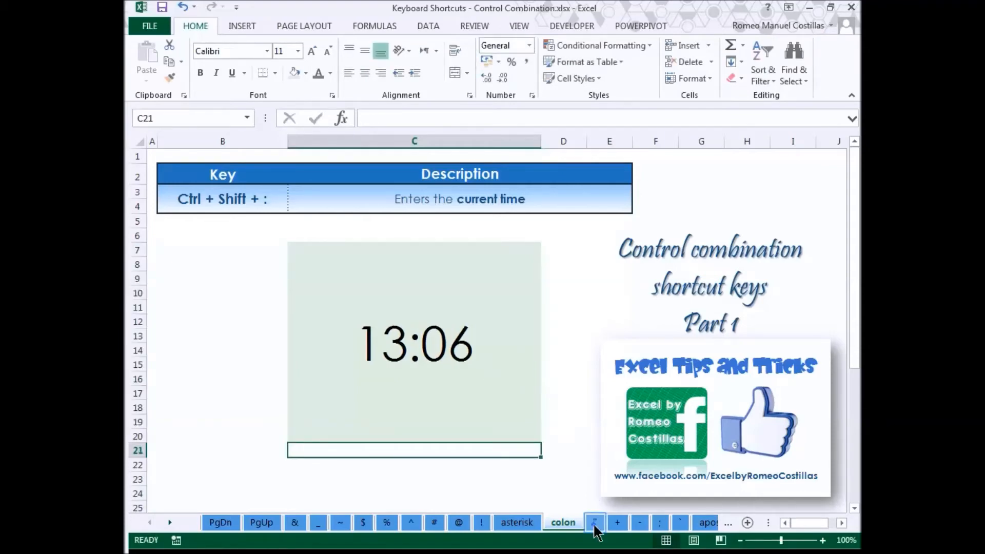
Step: Copy 'Copy only the value' into C8 on the quote sheet, then bring up the Insert cells dialog on the + sheet
click(594, 523)
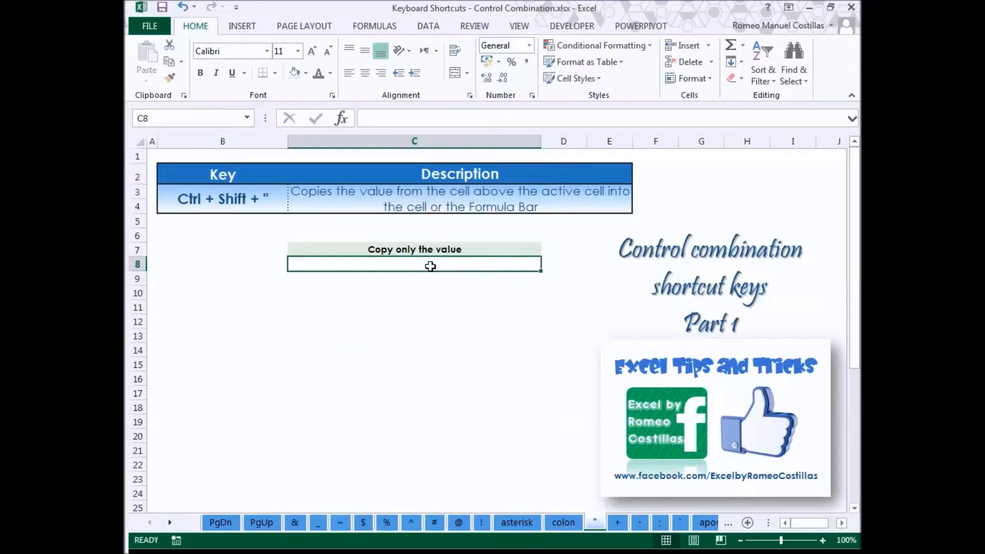
text(Copy only the value)
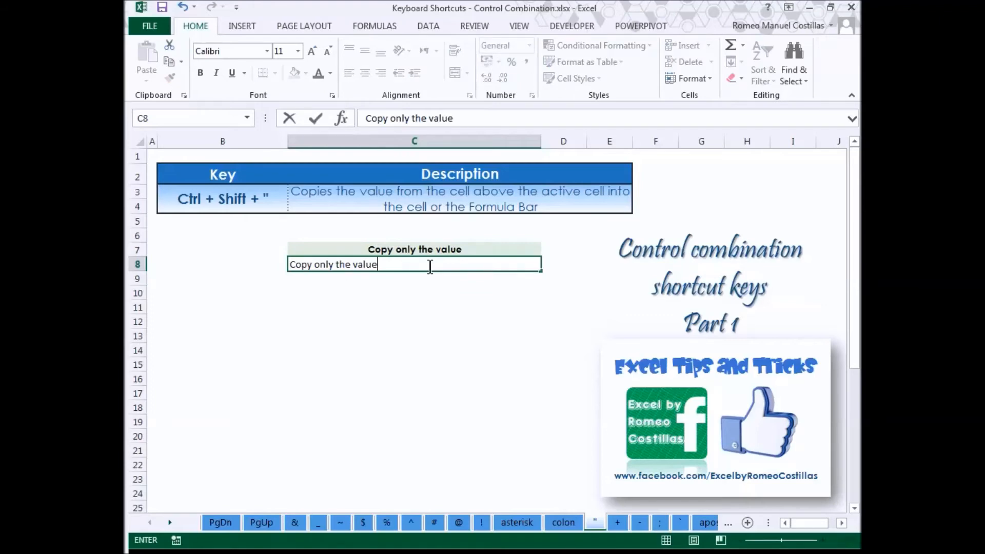
key(Enter)
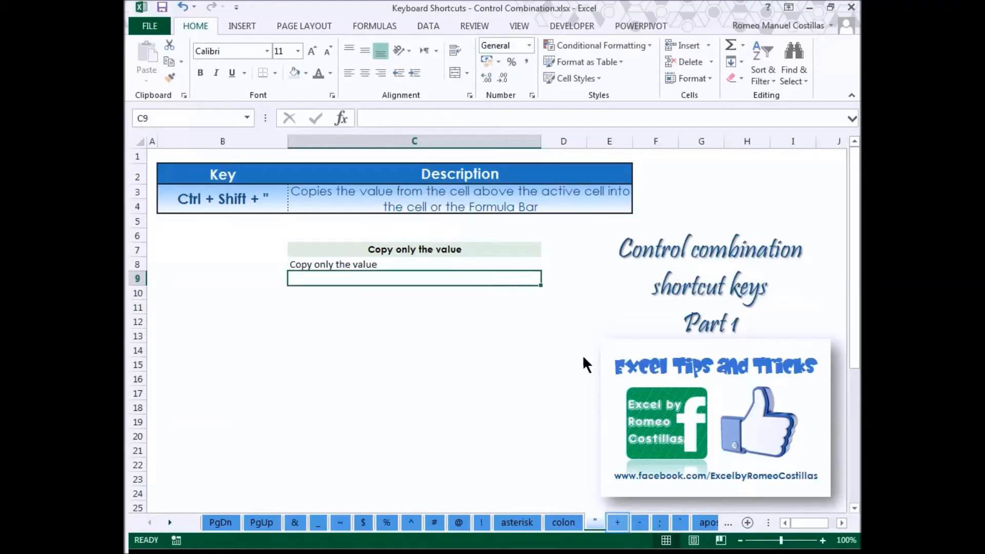
click(591, 523)
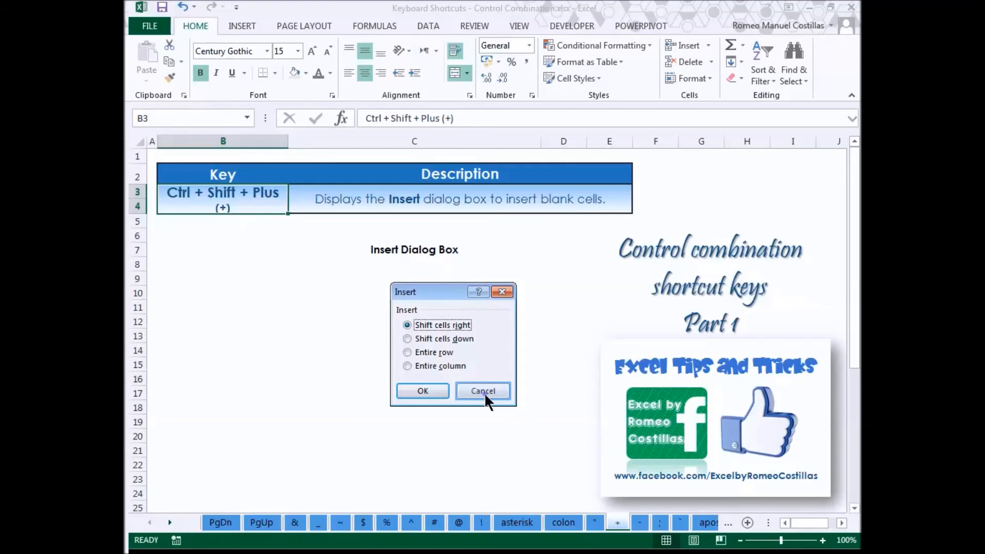
Step: Cancel the Insert dialog, then show and cancel the Delete cells dialog (Ctrl+-) on the - sheet
click(483, 391)
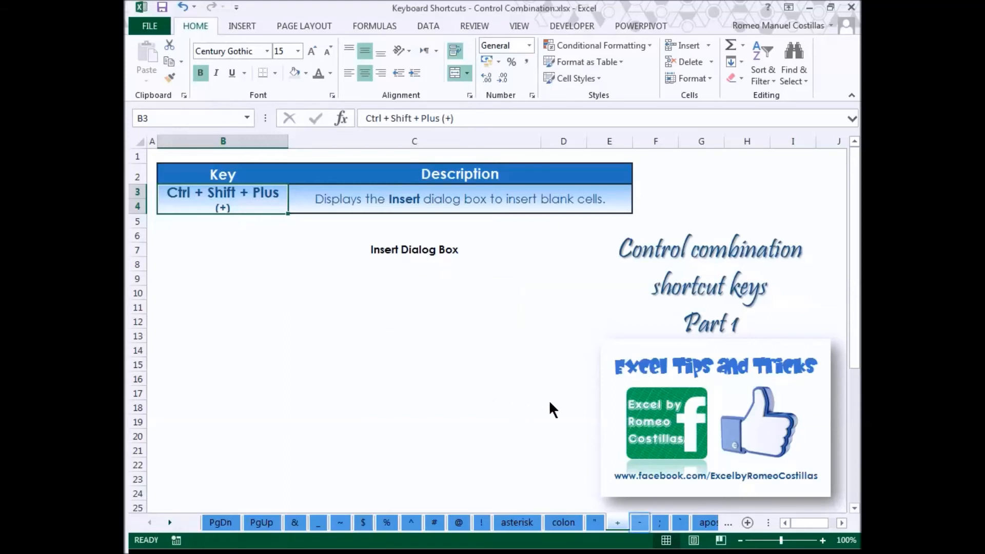
click(640, 523)
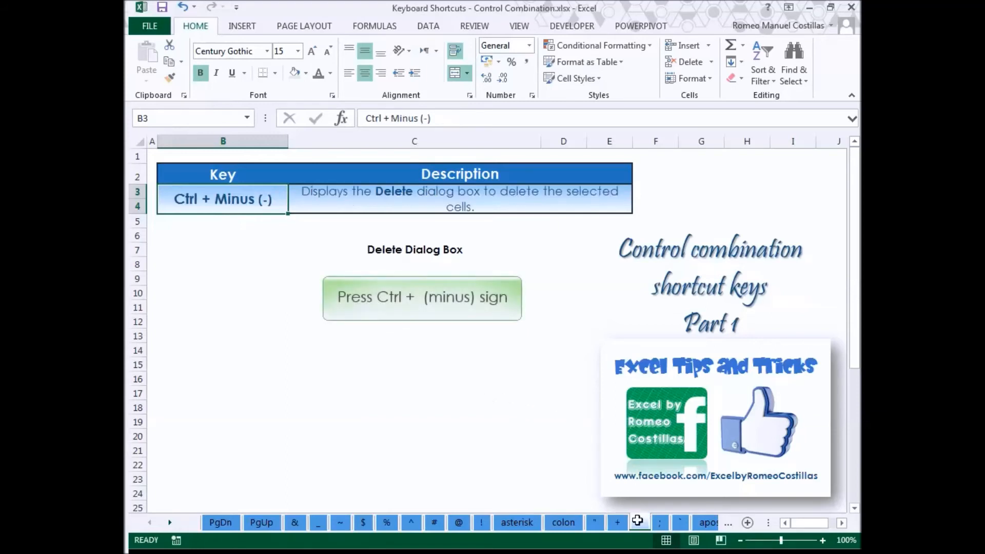
mouse_move(452, 369)
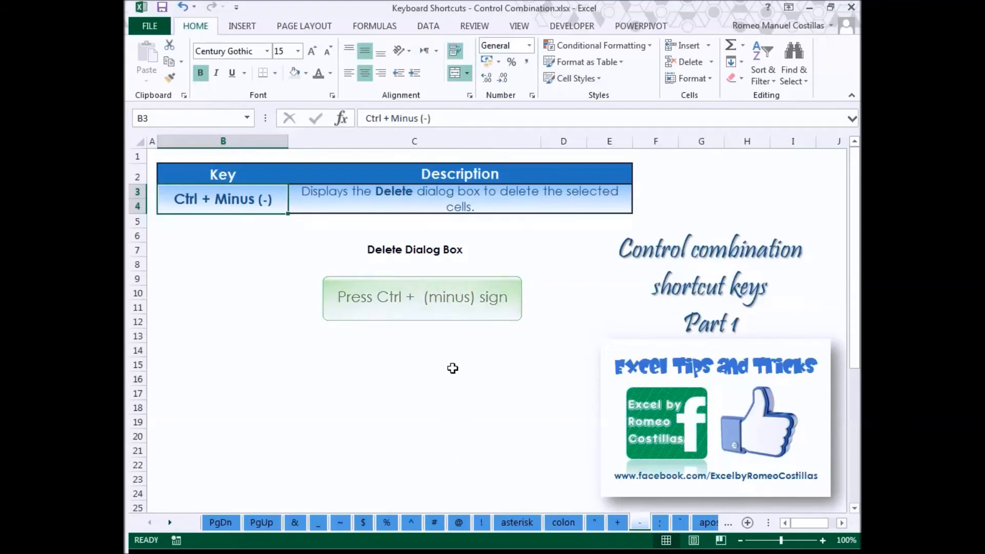
key(ctrl+minus)
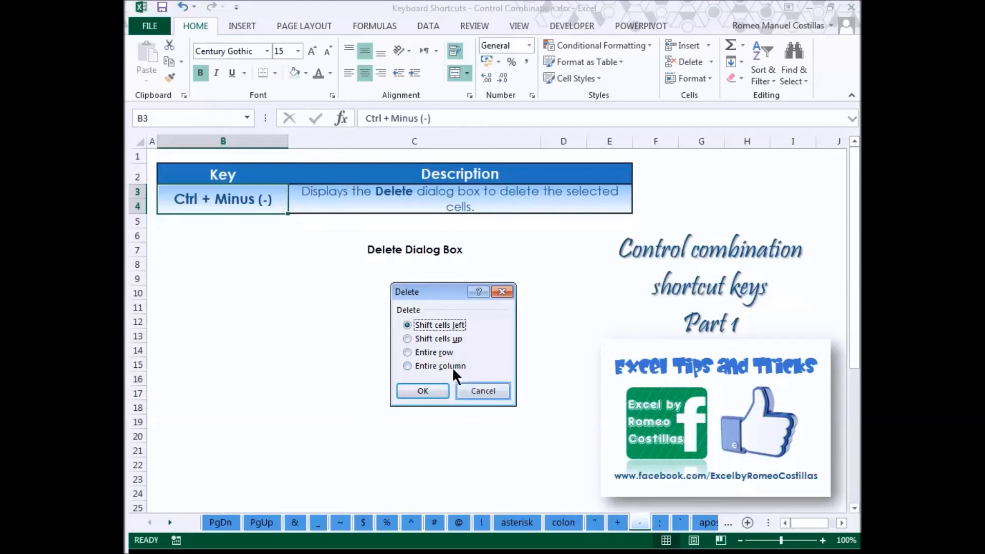
mouse_move(491, 394)
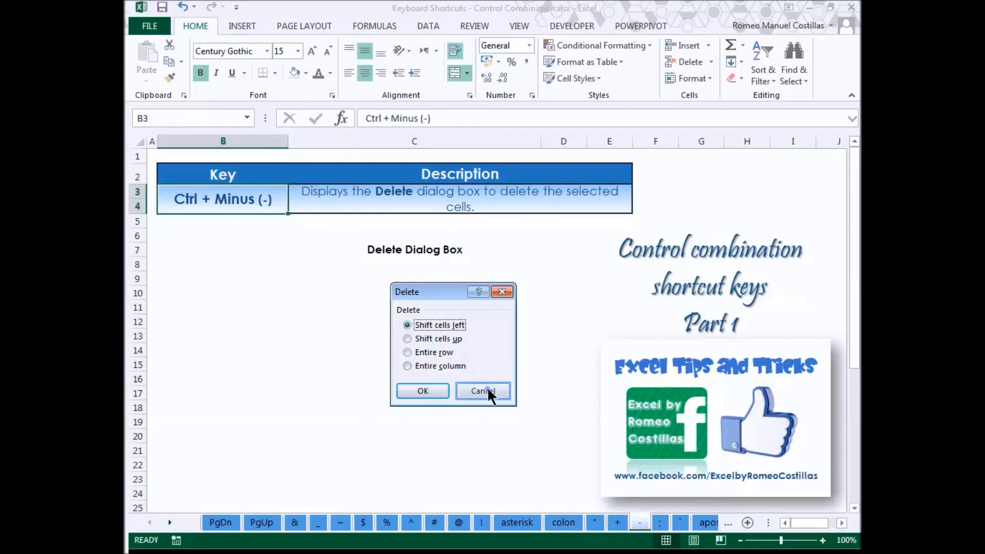
click(483, 391)
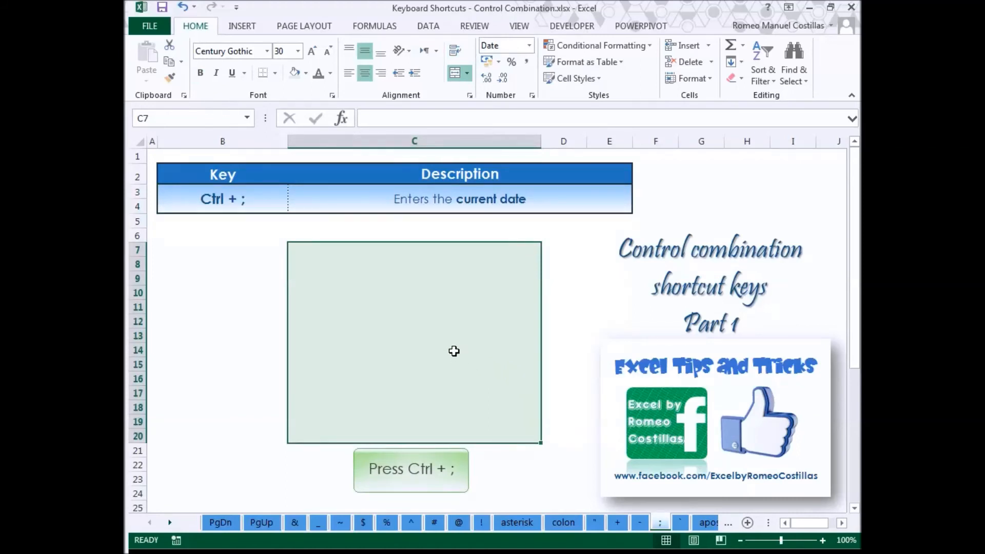
Step: Enter today's date with Ctrl+;, toggle formula display for the Sum table (316), and select C8 under 02-Sep-13
key(Ctrl+;)
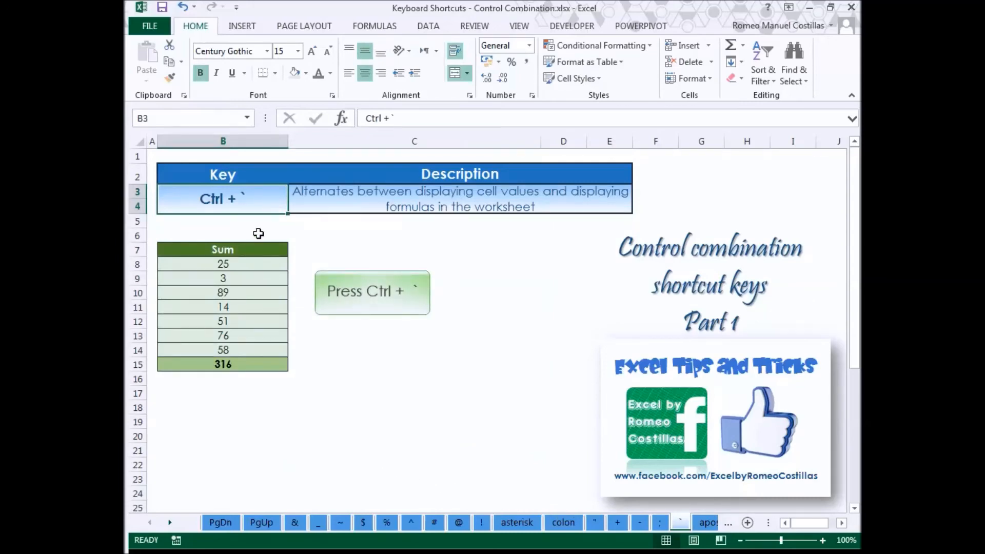
key(Ctrl+`)
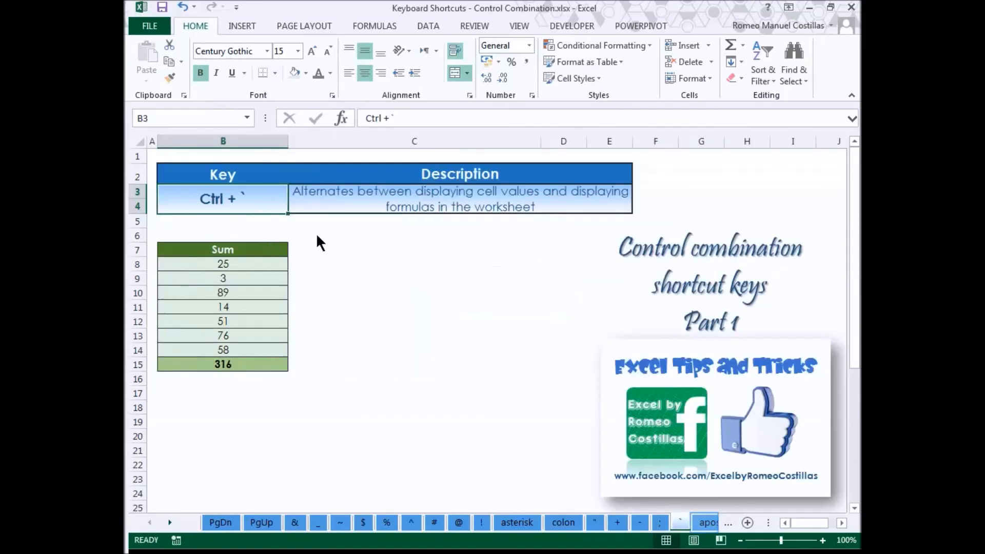
mouse_move(707, 460)
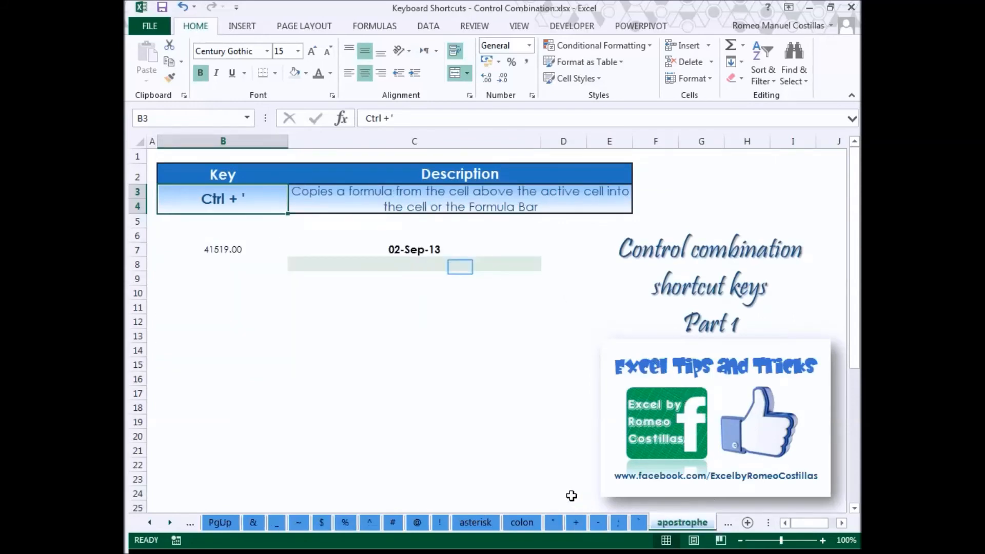
click(460, 266)
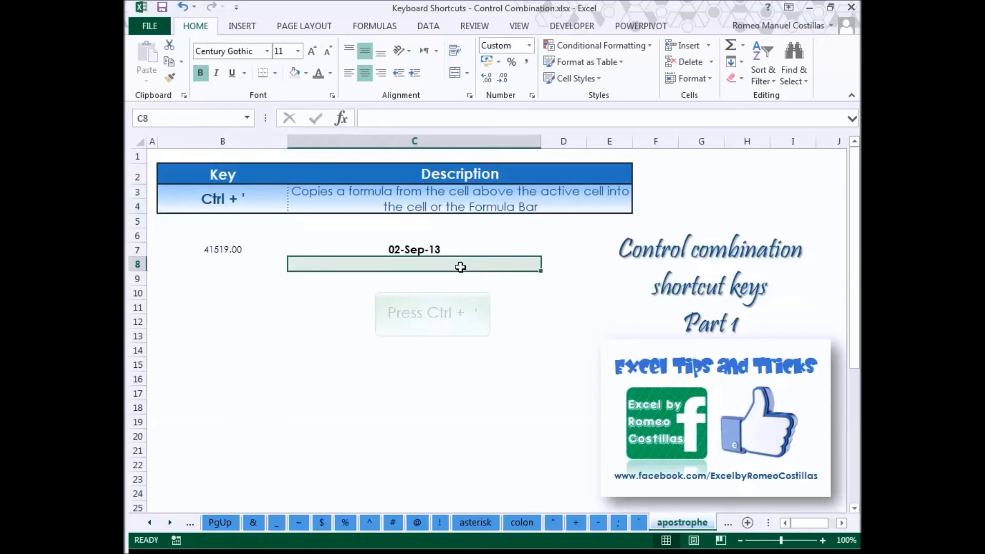